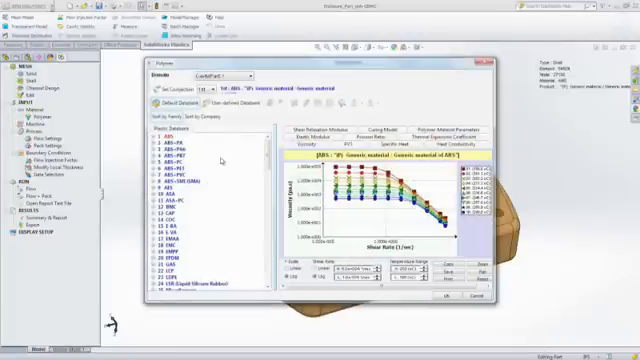
- Open the injection machine database, with Default Machine (Small) listed at the top
scroll("down", 3)
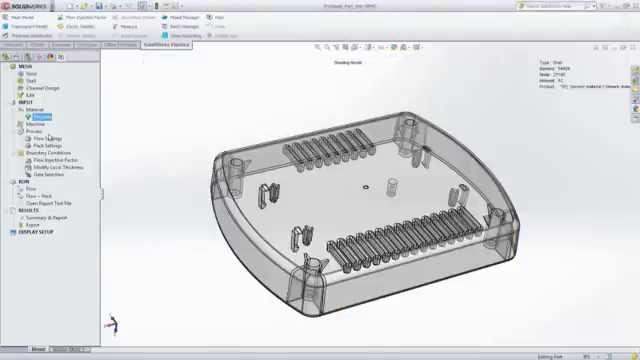
left_click(34, 120)
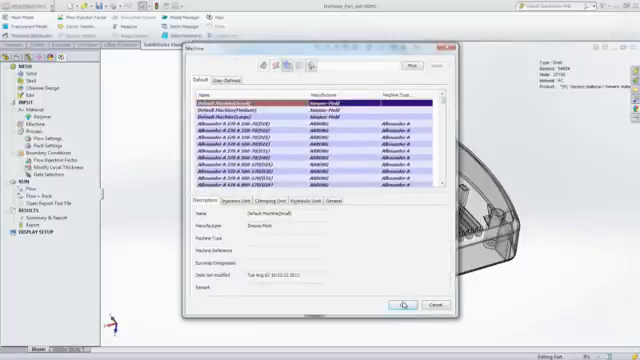
left_click(406, 303)
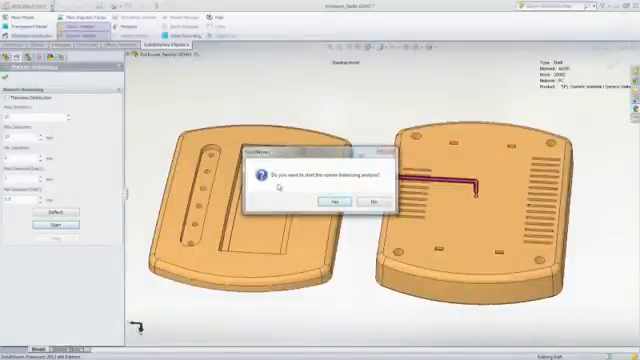
- Confirm the prompt to start runner balancing for the two-cavity family mold
left_click(338, 198)
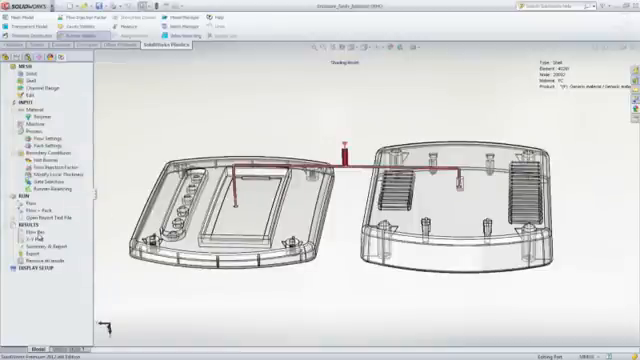